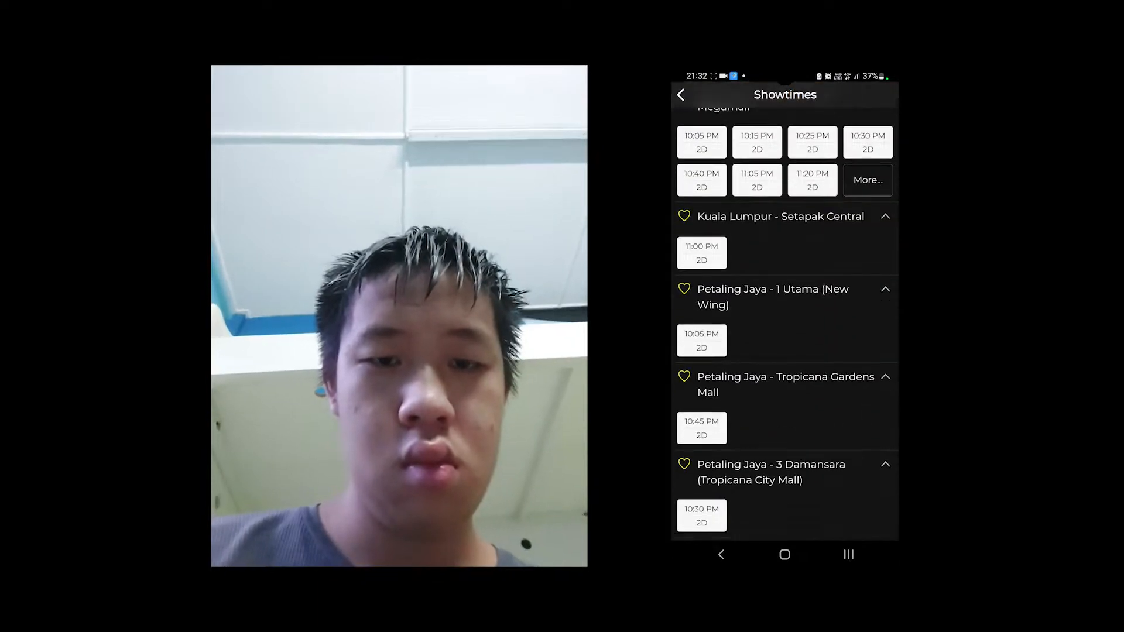
Check the 11:00 PM Gurney Plaza show's seat map, then return to its showtimes.
{"action": "scroll", "scroll_direction": "down", "scroll_amount": 3}
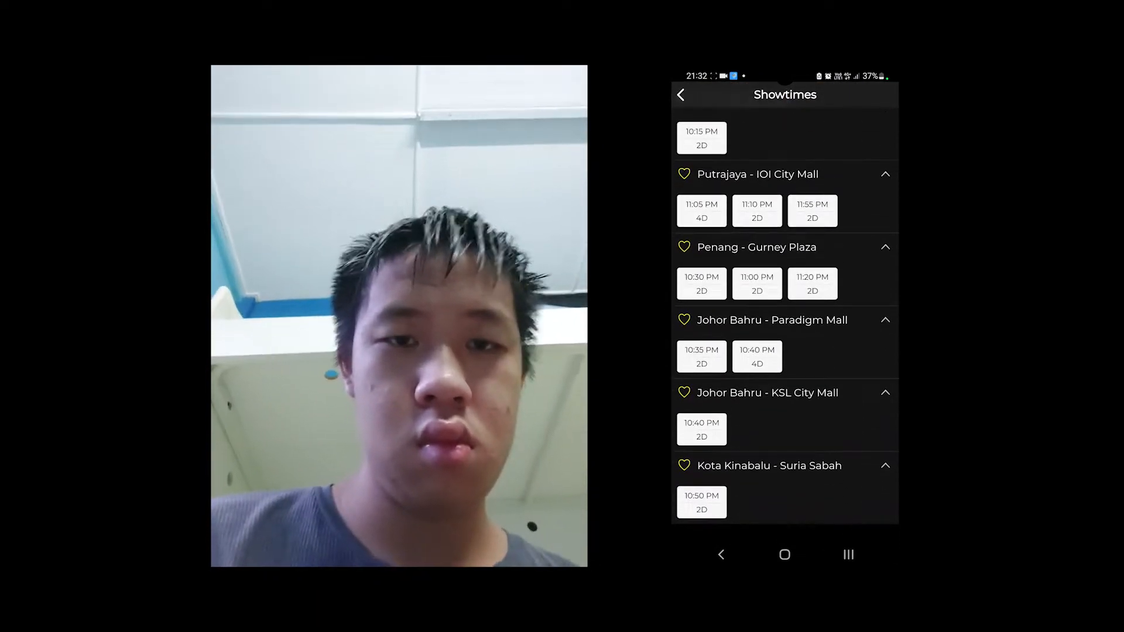
{"action": "left_click", "coordinate": [756, 283]}
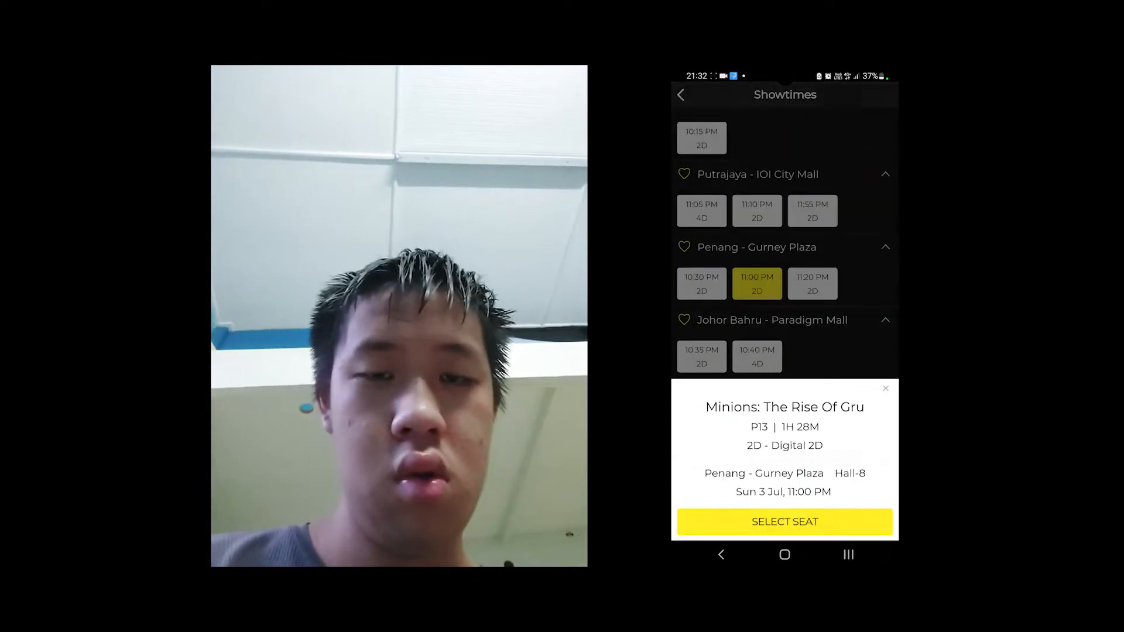
{"action": "left_click", "coordinate": [784, 521]}
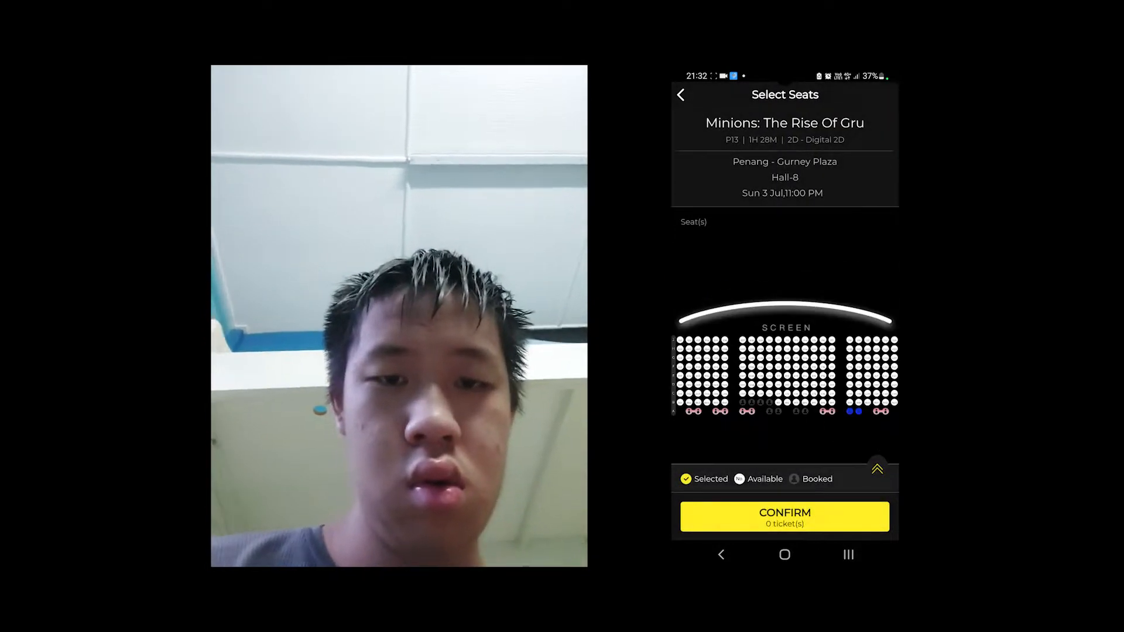
{"action": "left_click", "coordinate": [680, 93]}
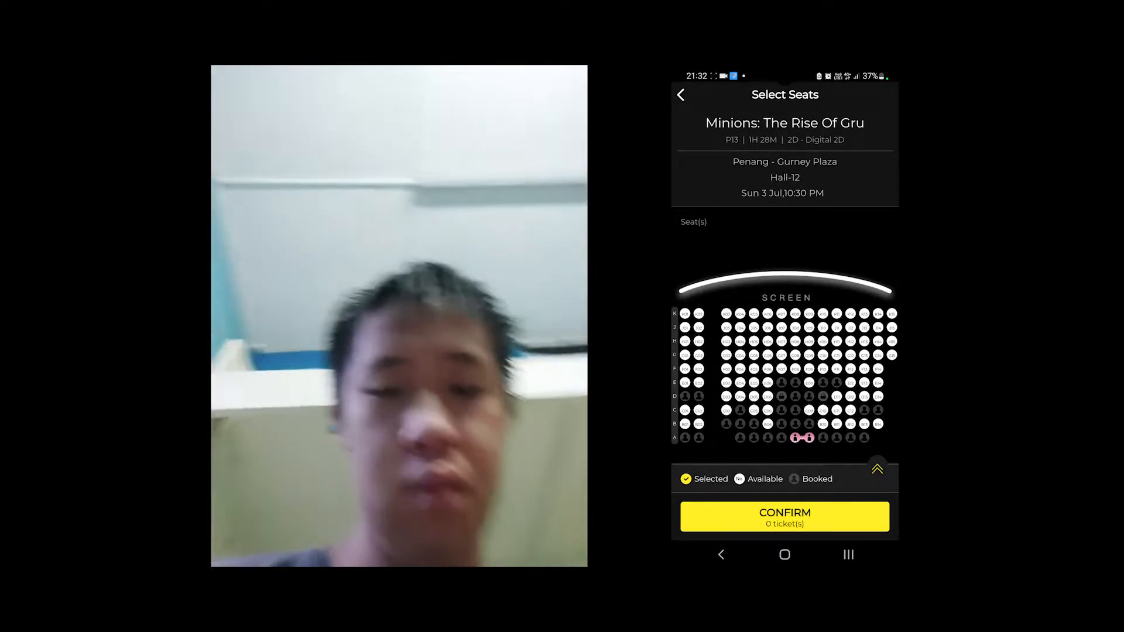
View seat maps for the 11:20 PM Gurney Plaza and 10 Jul 6:30 PM AEON Falim shows.
{"action": "left_click", "coordinate": [681, 94]}
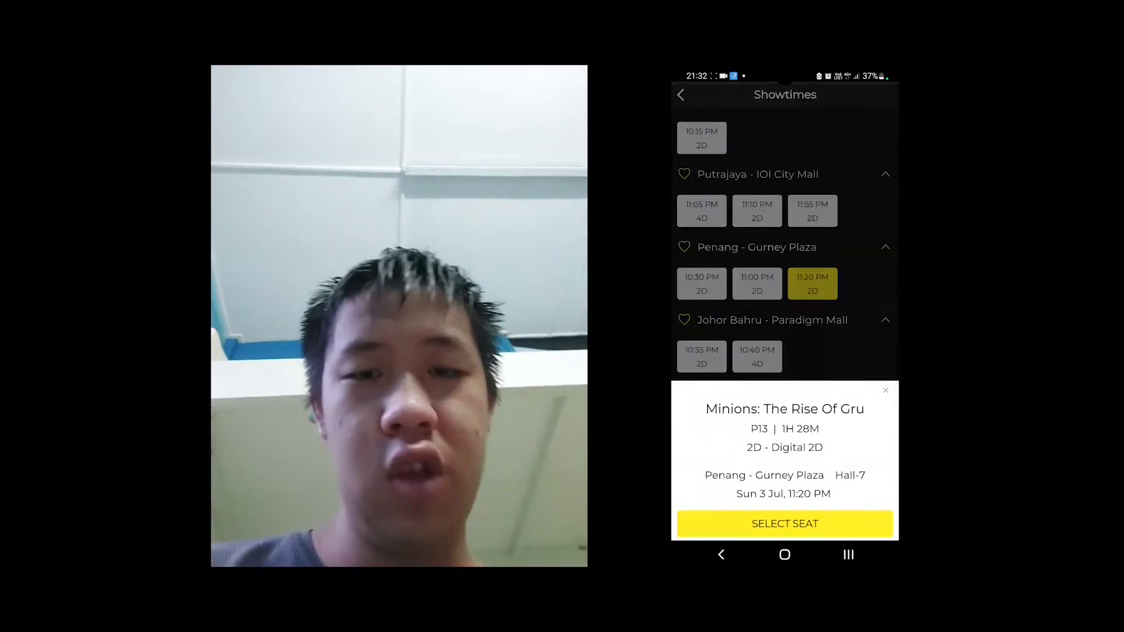
{"action": "left_click", "coordinate": [785, 523]}
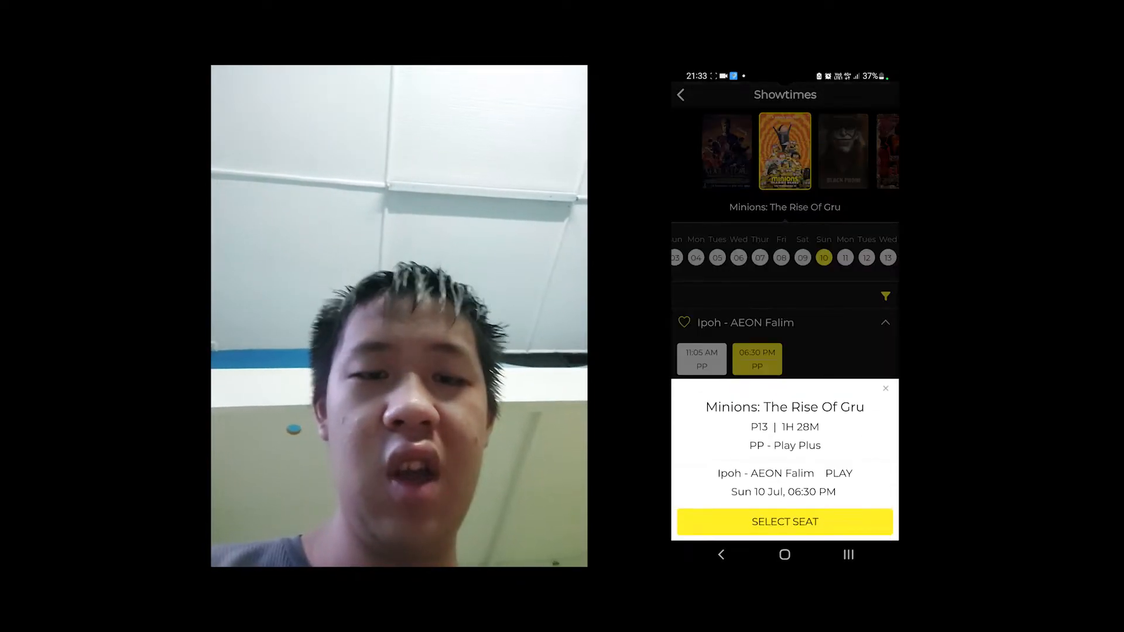
{"action": "left_click", "coordinate": [785, 521]}
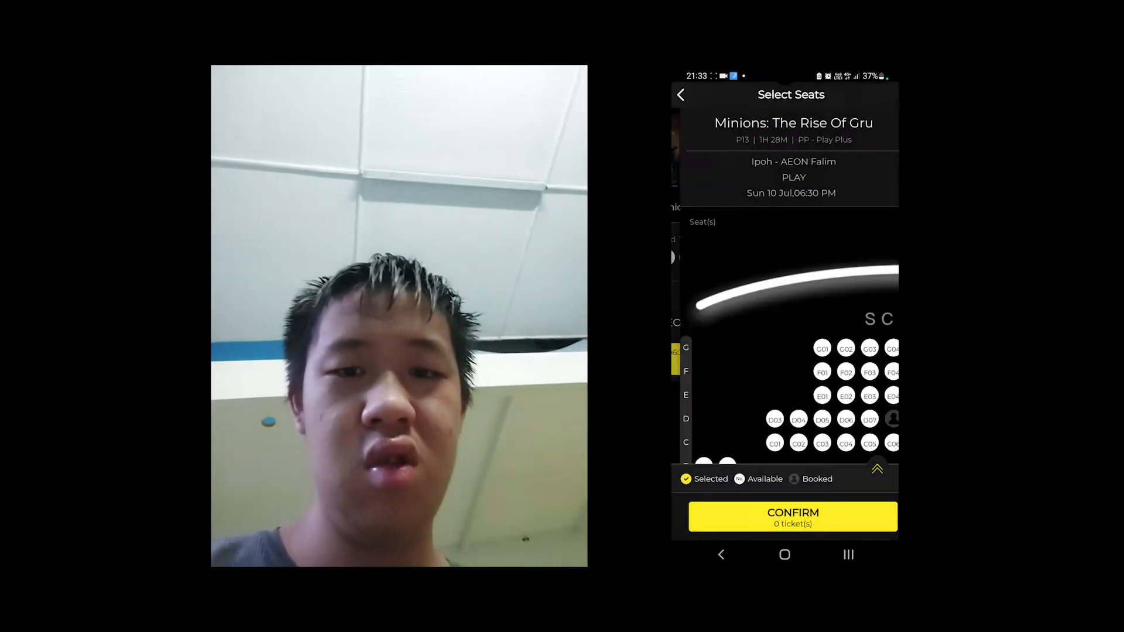